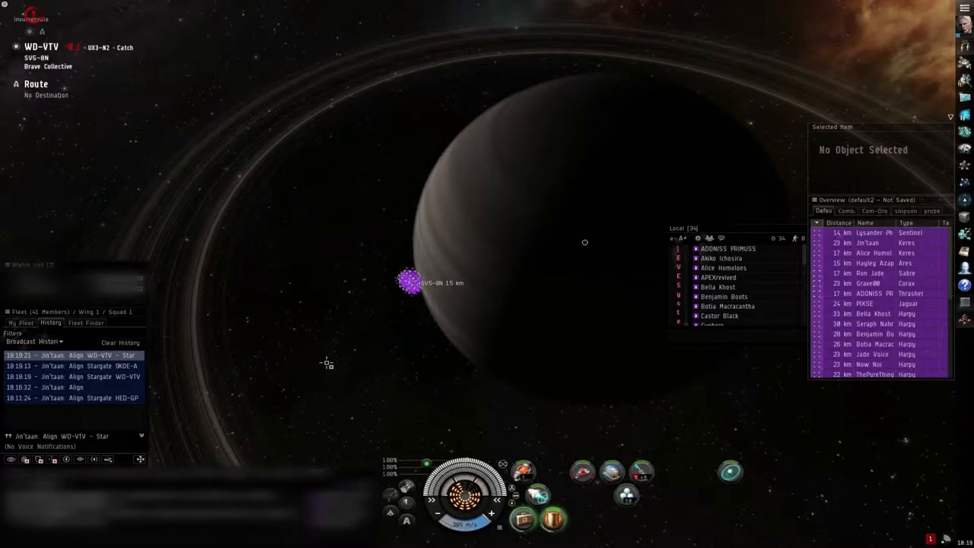
# - Bring up the context menu of the 'Align WD-VTV - Star' fleet broadcast
pyautogui.rightClick(73, 355)
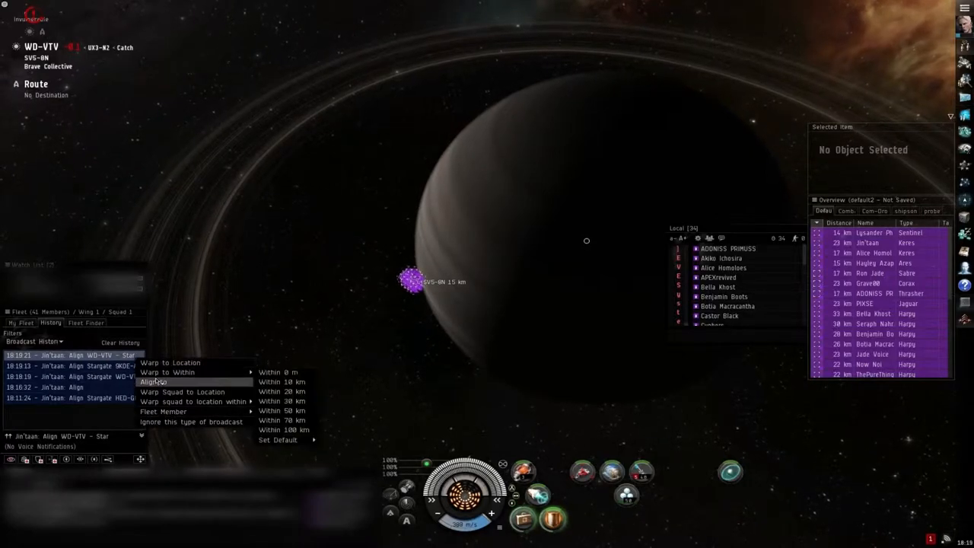
# - Warp to the star within 0 m, then begin Save Location on the sun after arrival
pyautogui.click(152, 381)
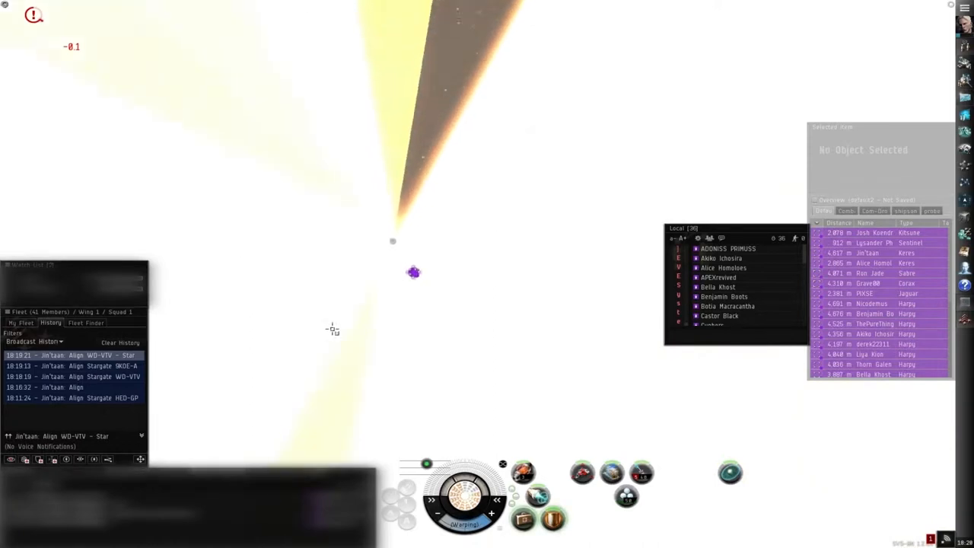
pyautogui.rightClick(414, 271)
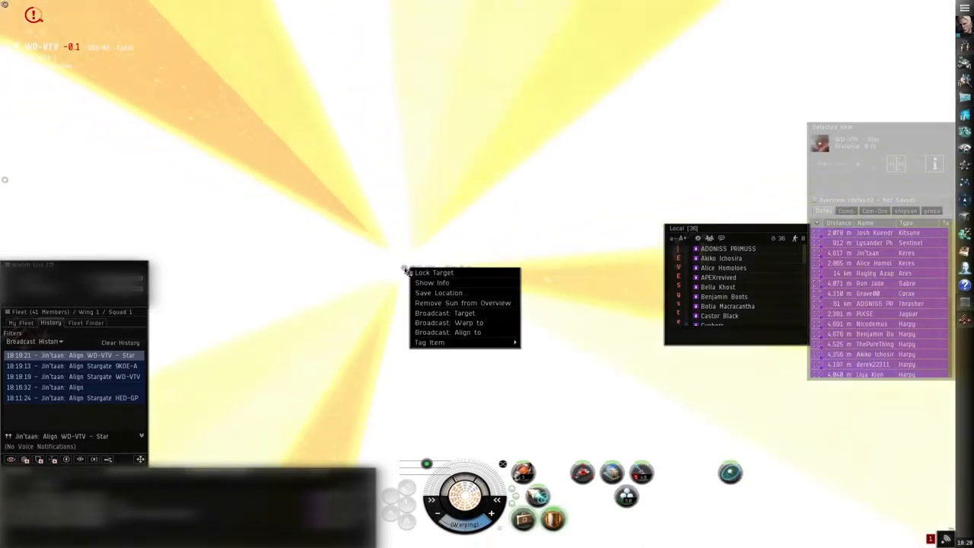
pyautogui.click(438, 292)
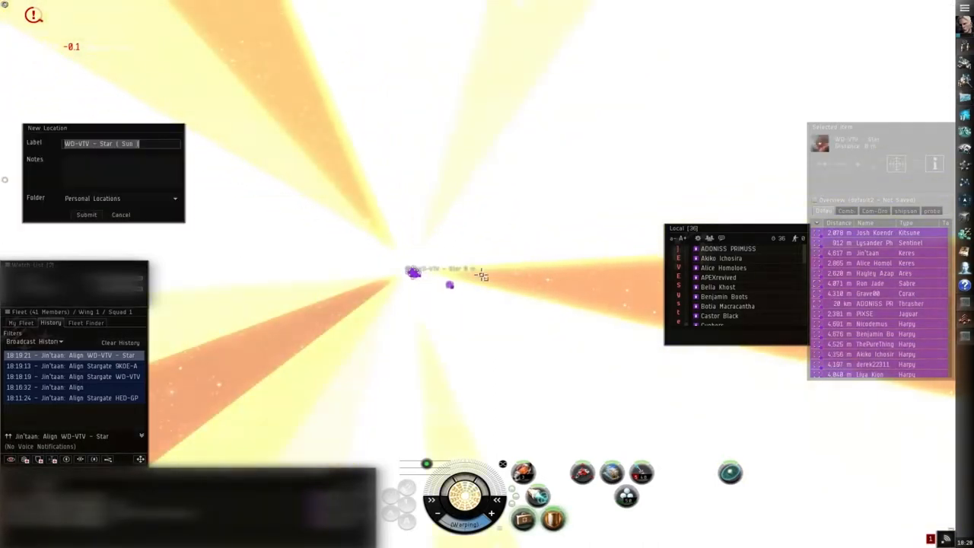